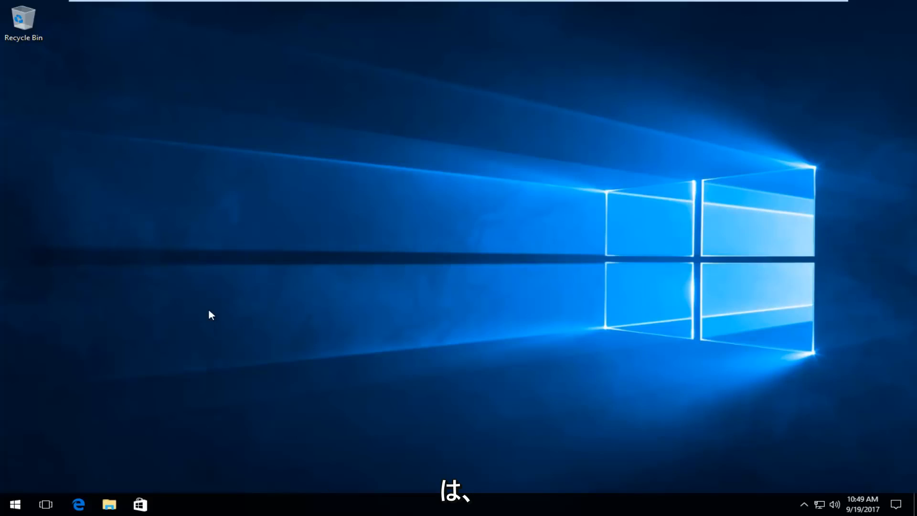
pyautogui.moveTo(14, 505)
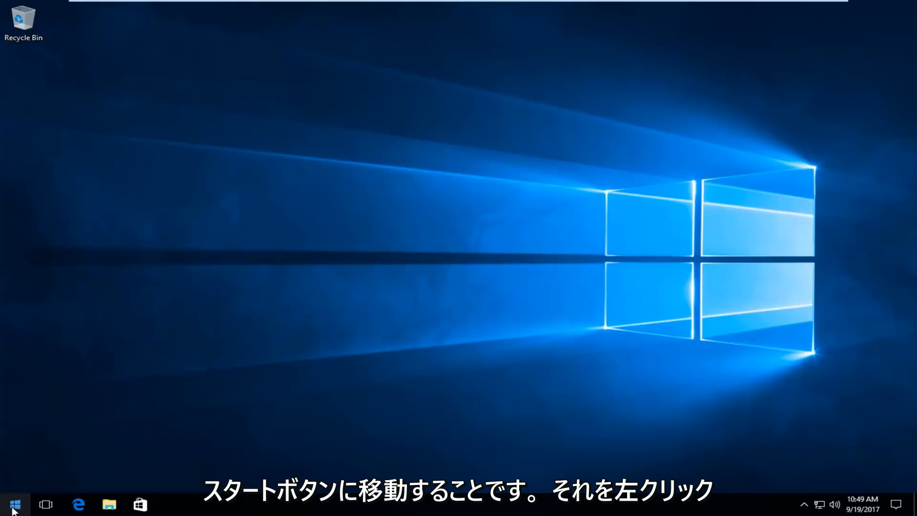
# Step: Restart Windows 10 from the Start menu's power options into the recovery startup screen
pyautogui.click(13, 504)
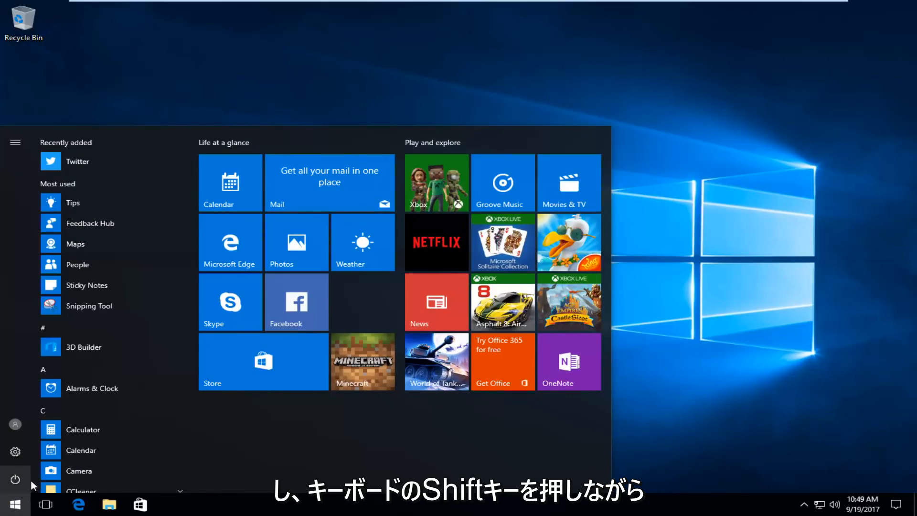
pyautogui.moveTo(15, 478)
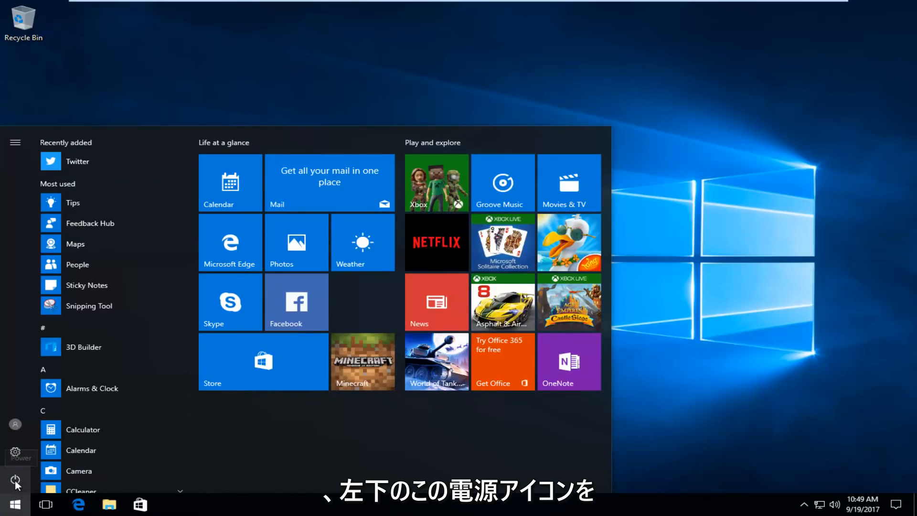
pyautogui.click(16, 477)
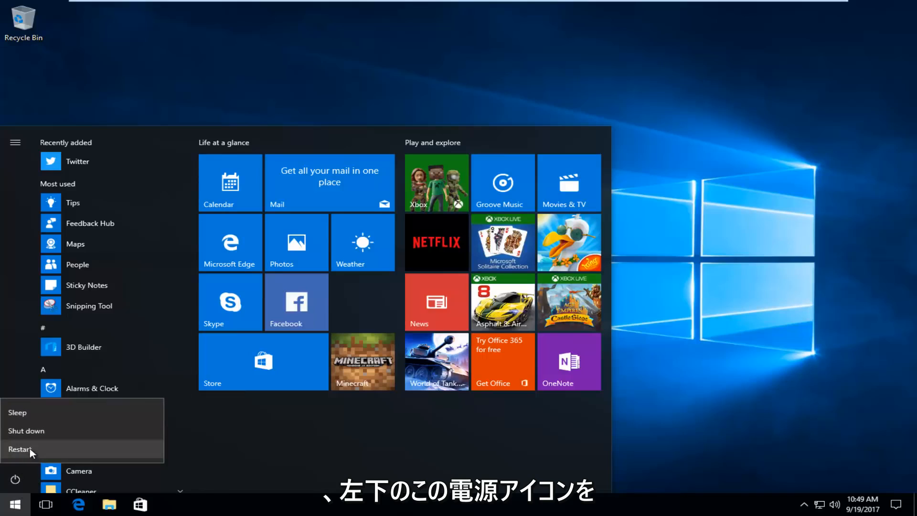
pyautogui.click(20, 448)
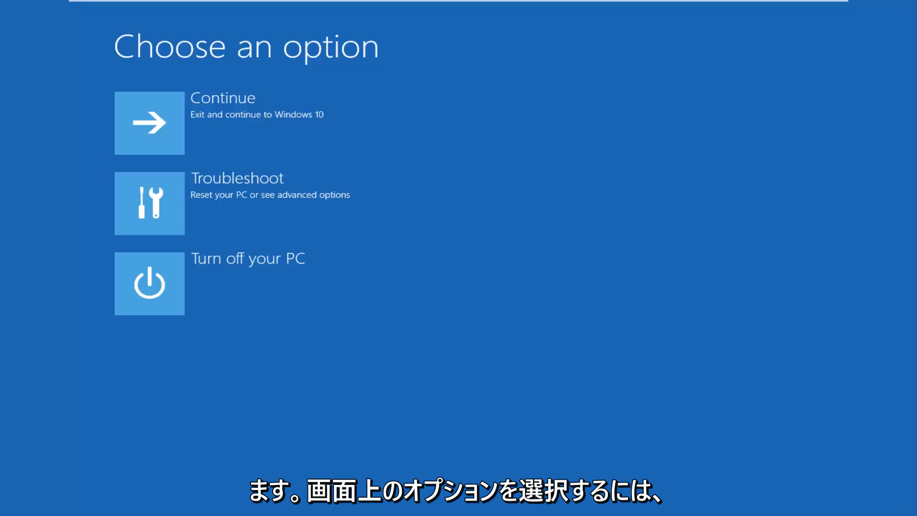
pyautogui.moveTo(193, 182)
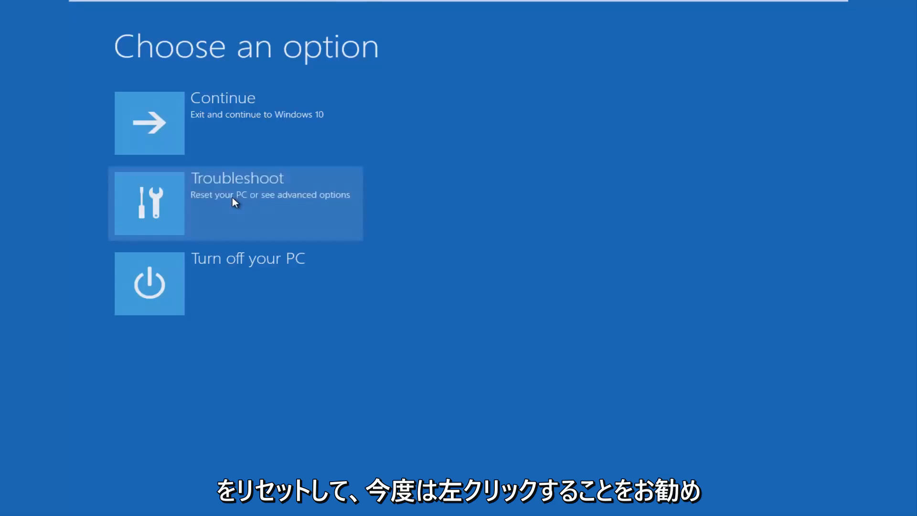
# Step: Go to Troubleshoot > Reset this PC to see Keep my files and Remove everything
pyautogui.click(235, 202)
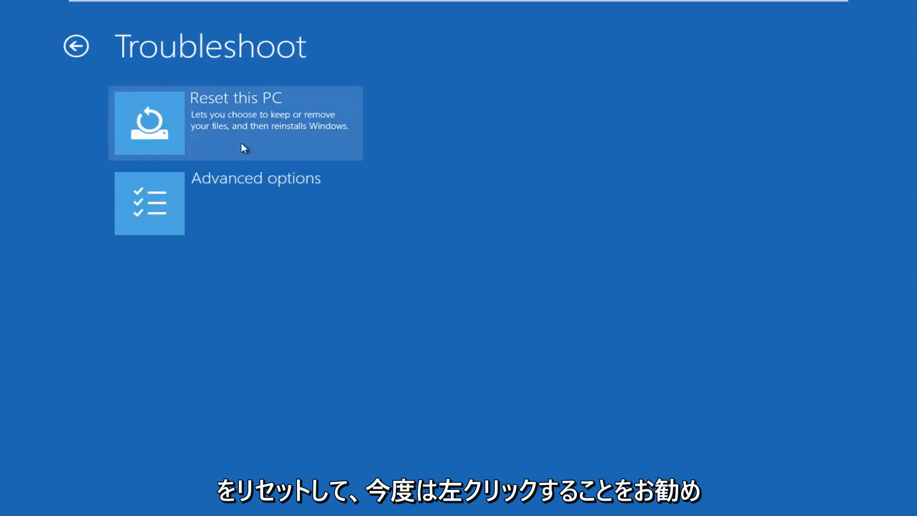
pyautogui.moveTo(255, 130)
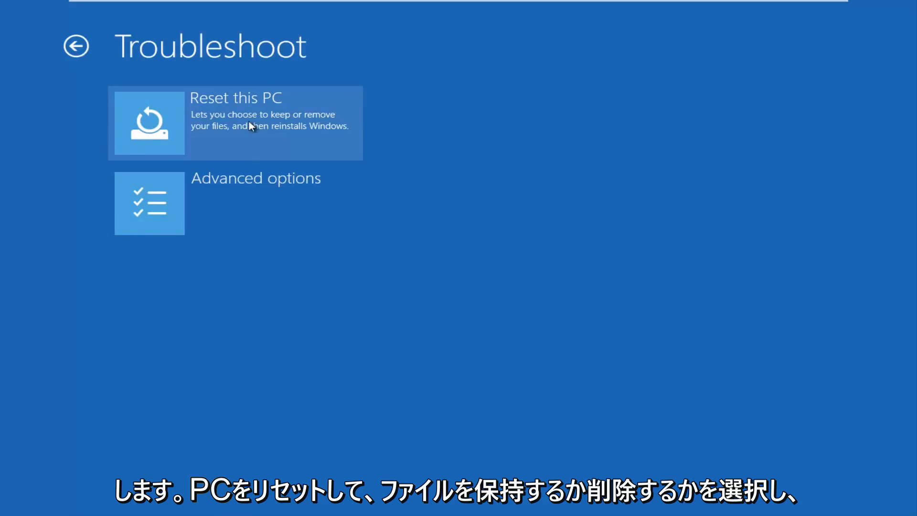
pyautogui.moveTo(210, 139)
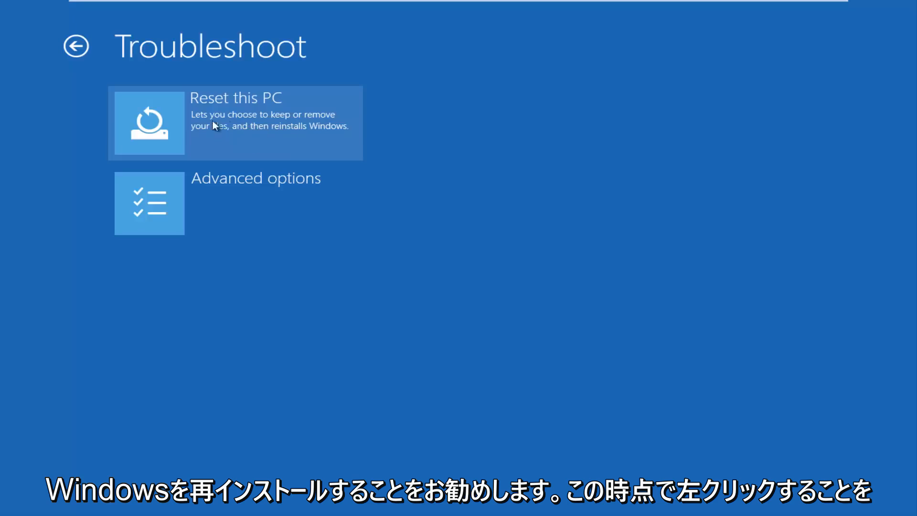
pyautogui.click(214, 123)
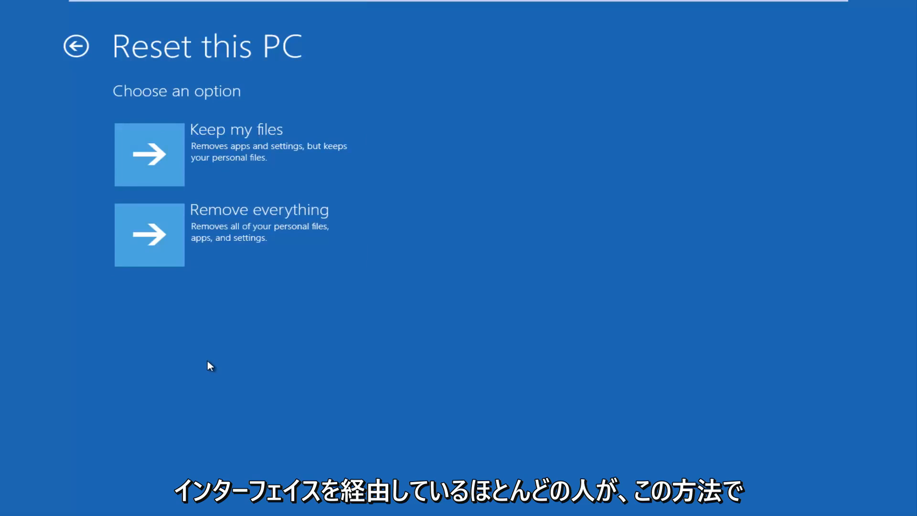
pyautogui.moveTo(521, 148)
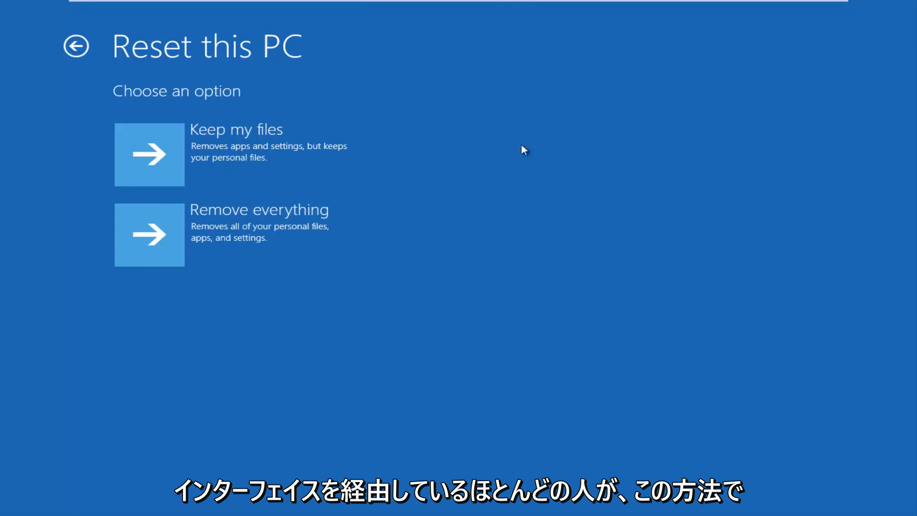
pyautogui.moveTo(280, 413)
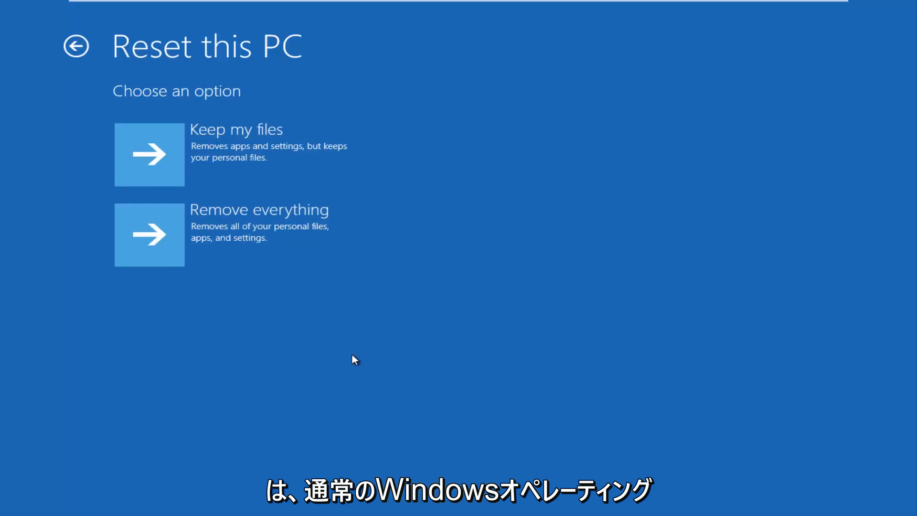
pyautogui.moveTo(408, 354)
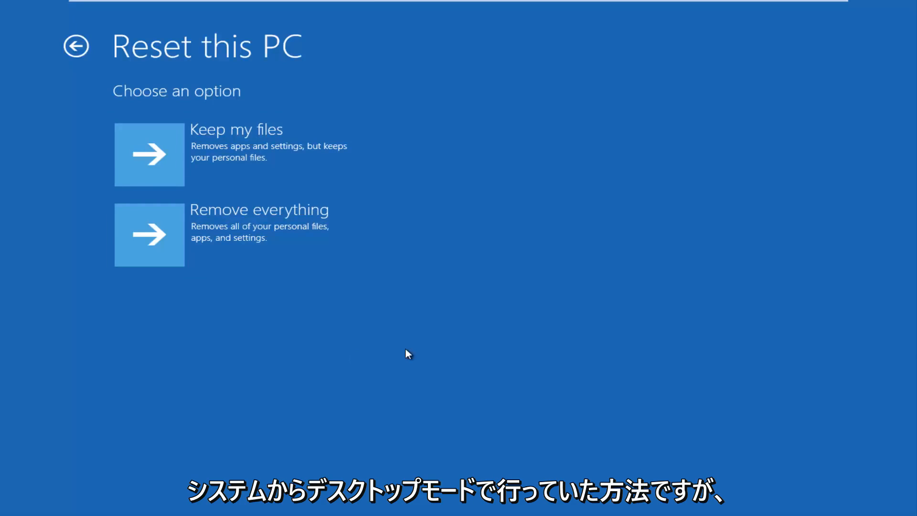
pyautogui.moveTo(388, 335)
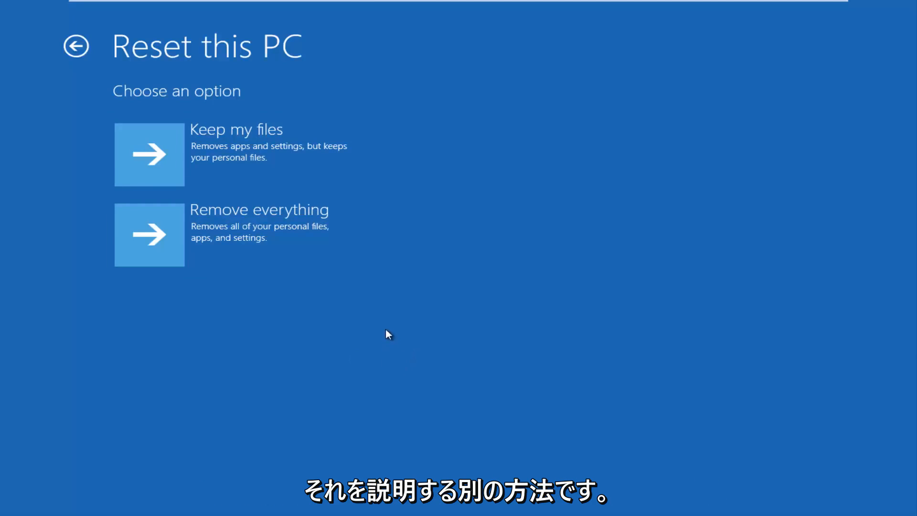
pyautogui.moveTo(80, 57)
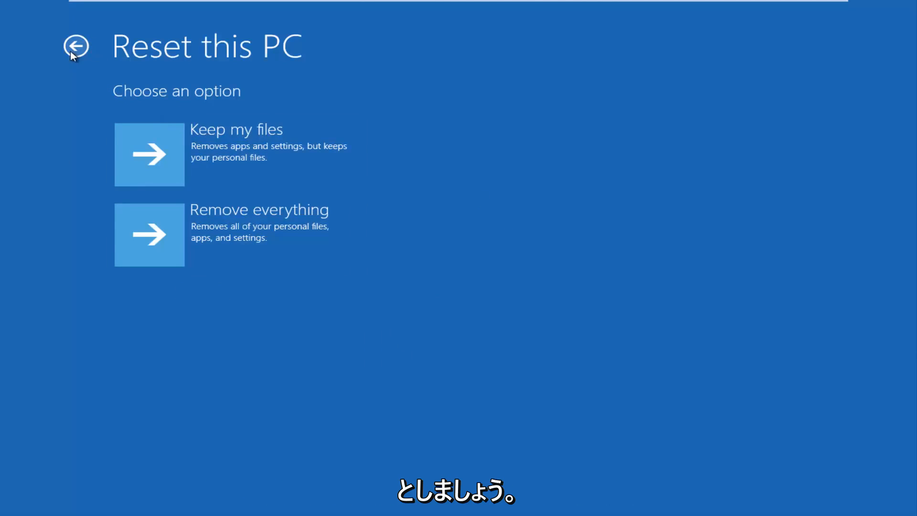
pyautogui.click(79, 47)
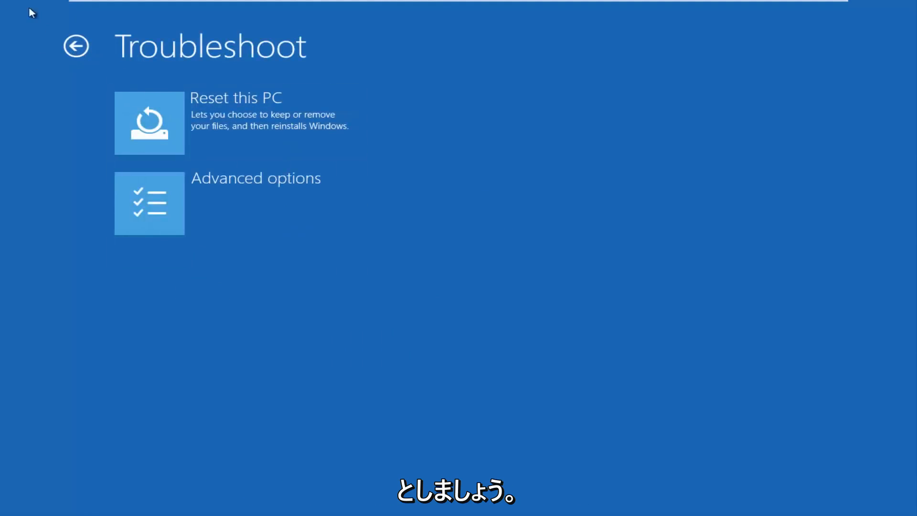
pyautogui.click(77, 46)
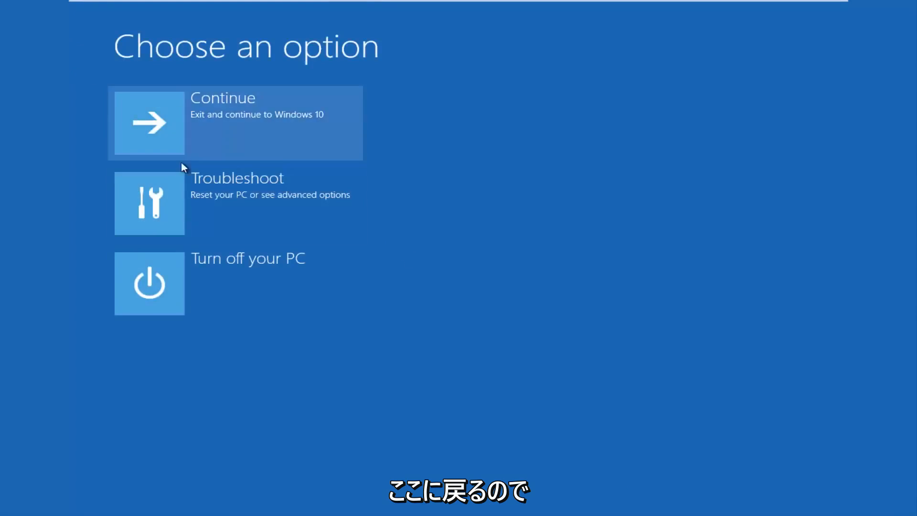
pyautogui.moveTo(210, 216)
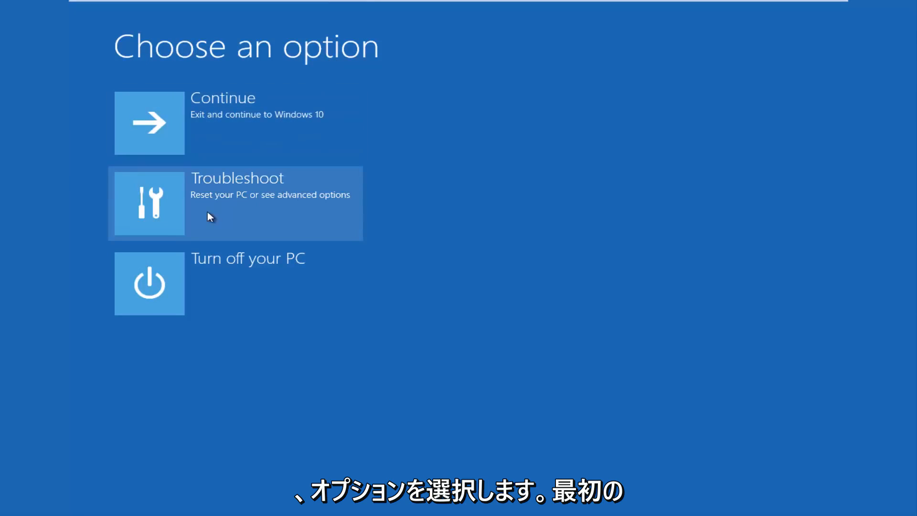
pyautogui.moveTo(879, 99)
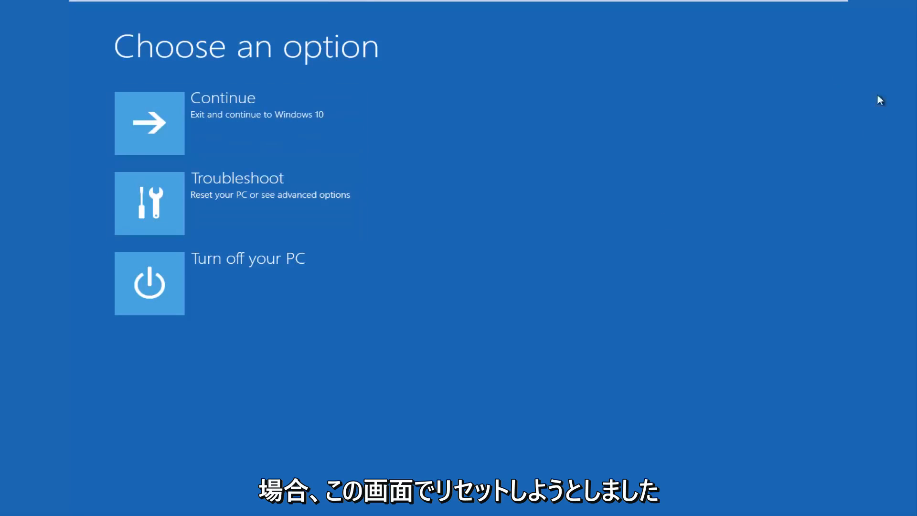
pyautogui.moveTo(475, 410)
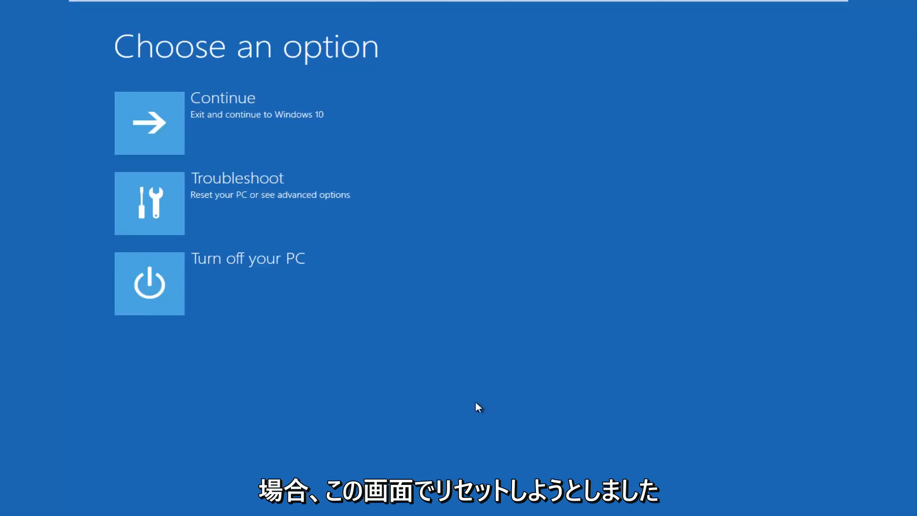
pyautogui.moveTo(252, 199)
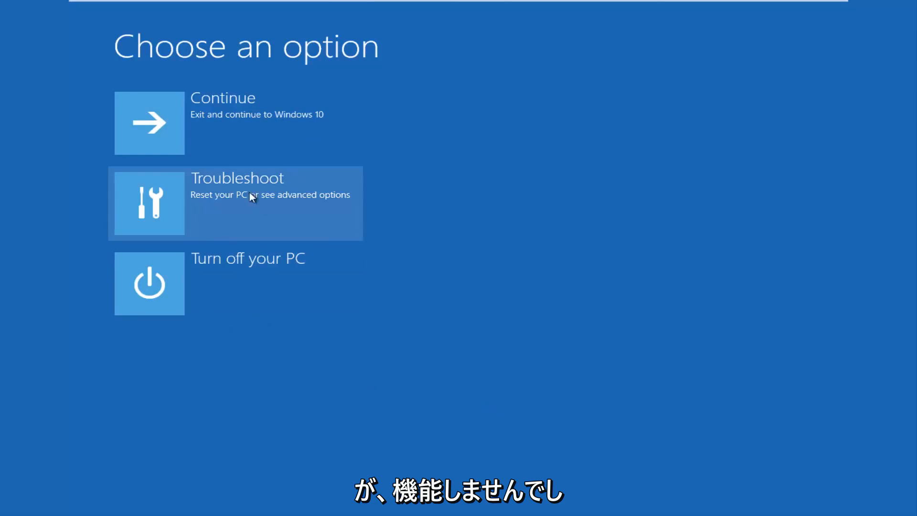
# Step: Choose Troubleshoot to reach the Advanced options page with System Restore and Startup Repair
pyautogui.click(253, 197)
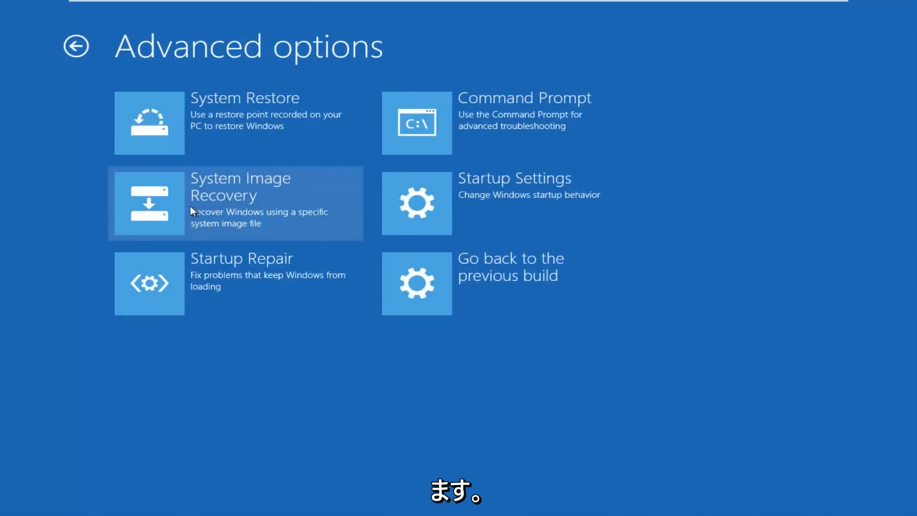
pyautogui.moveTo(316, 265)
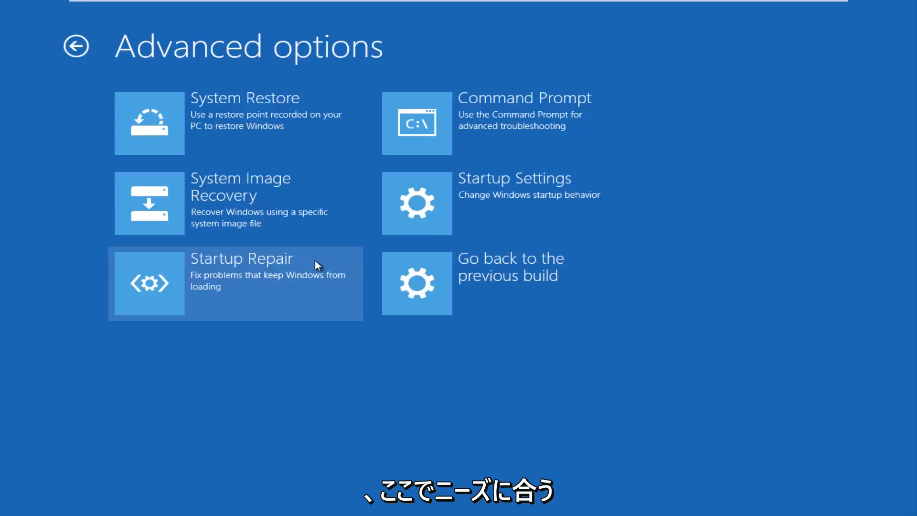
pyautogui.moveTo(302, 260)
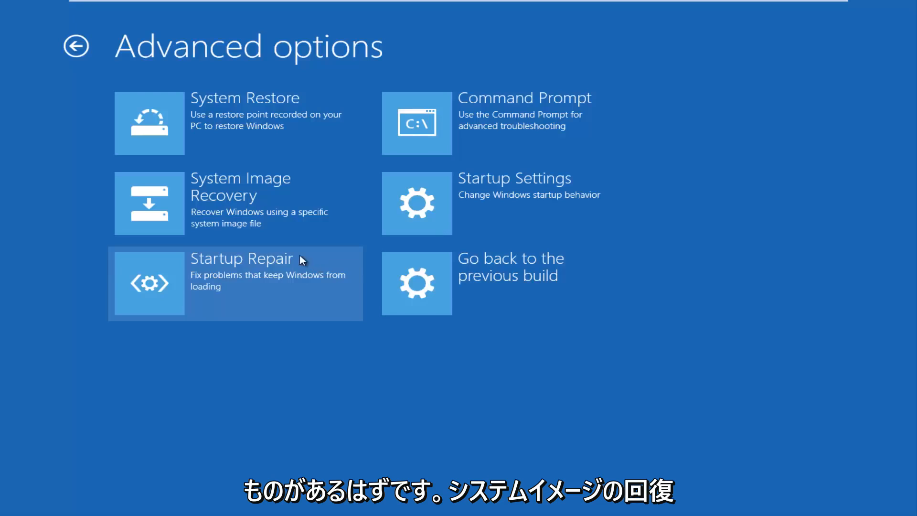
pyautogui.moveTo(227, 217)
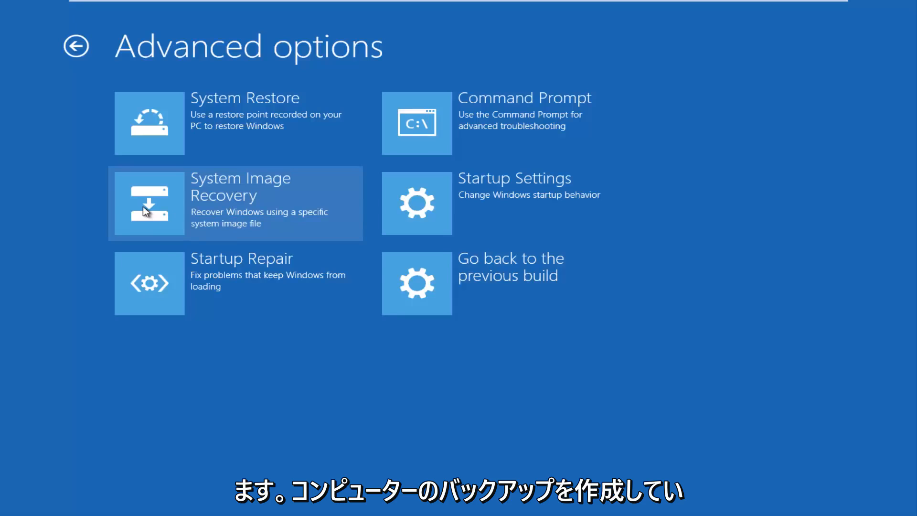
pyautogui.moveTo(539, 324)
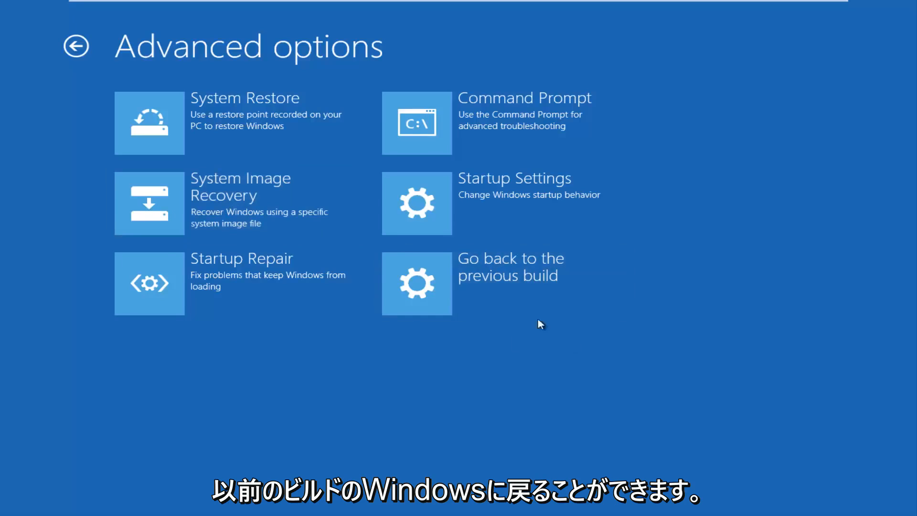
pyautogui.moveTo(503, 285)
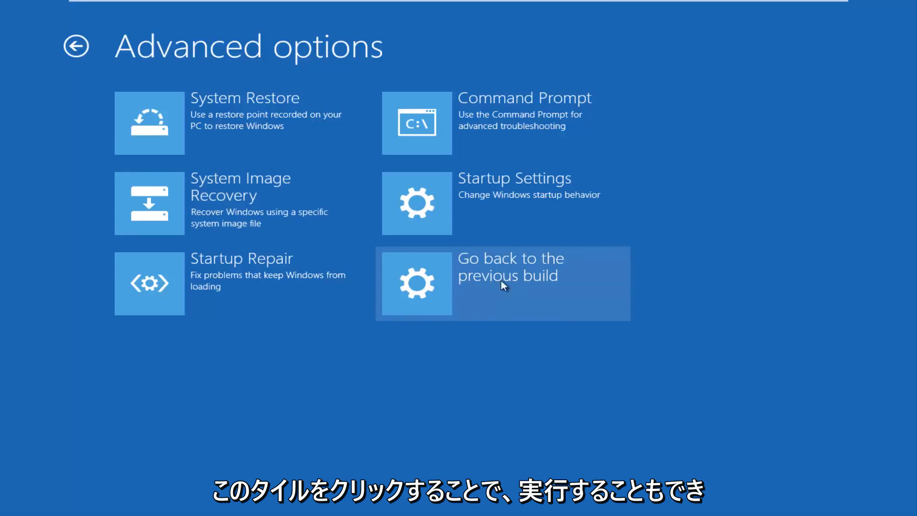
pyautogui.moveTo(199, 294)
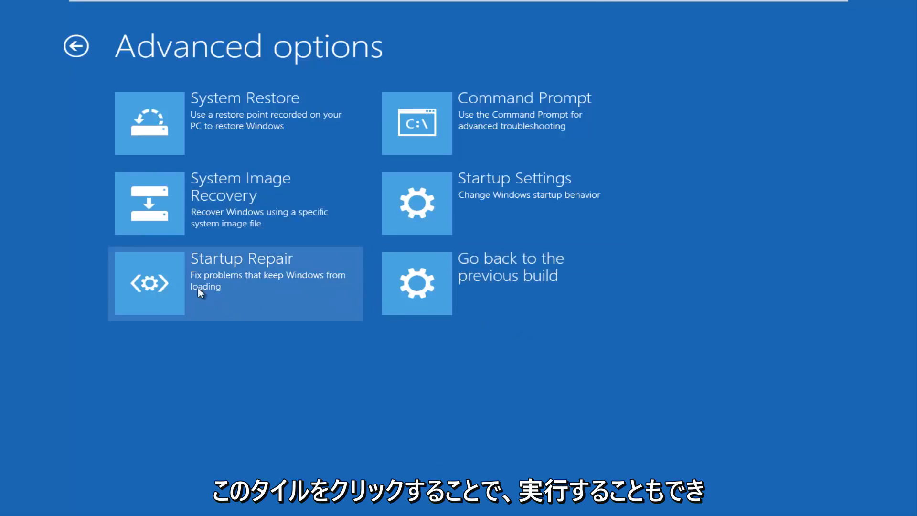
pyautogui.moveTo(251, 340)
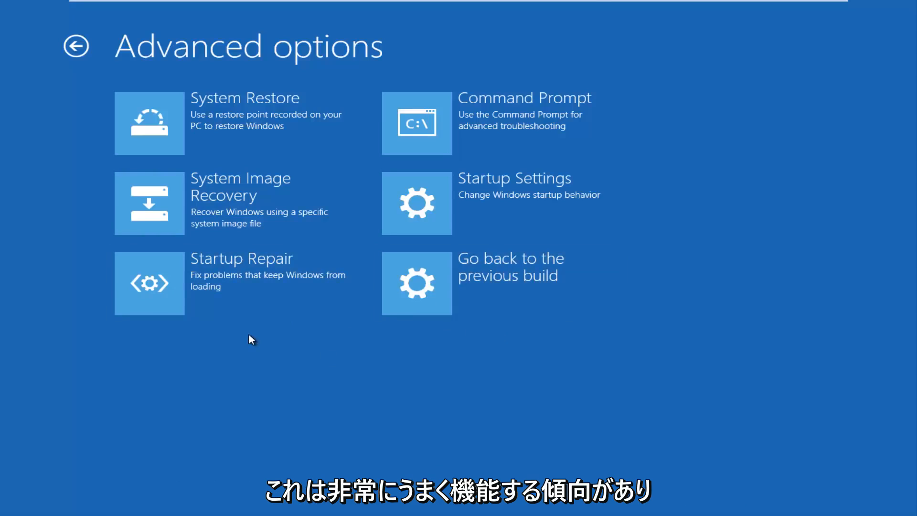
pyautogui.moveTo(242, 289)
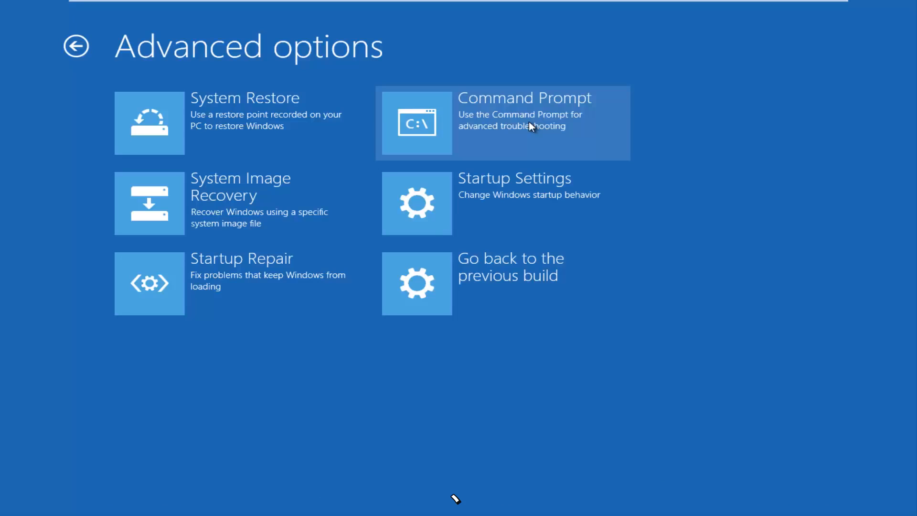
pyautogui.moveTo(519, 128)
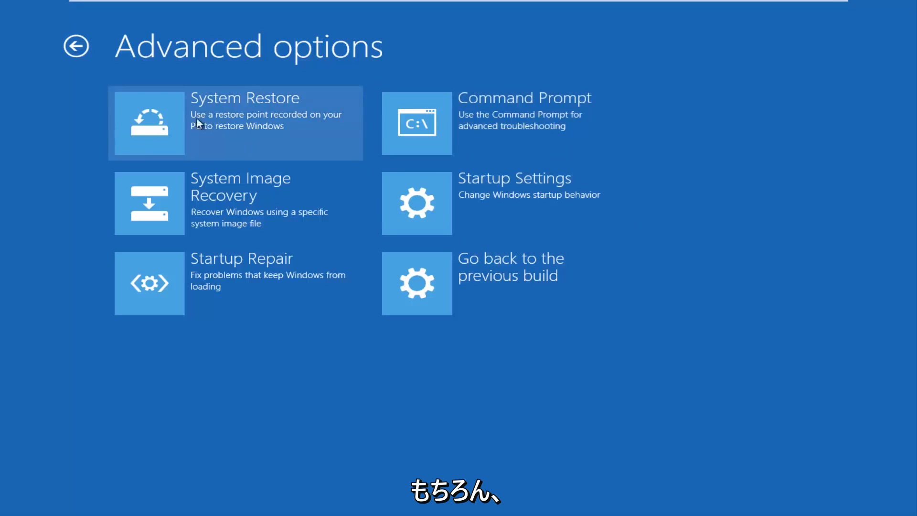
# Step: Launch System Restore from the Advanced options screen so it prompts for an account
pyautogui.click(238, 124)
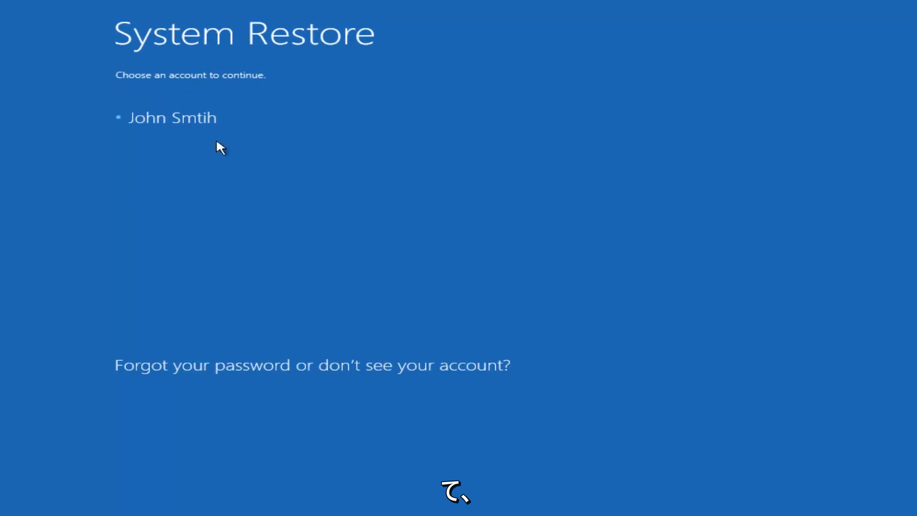
# Step: Select the only account and submit its password to System Restore for verification
pyautogui.click(172, 117)
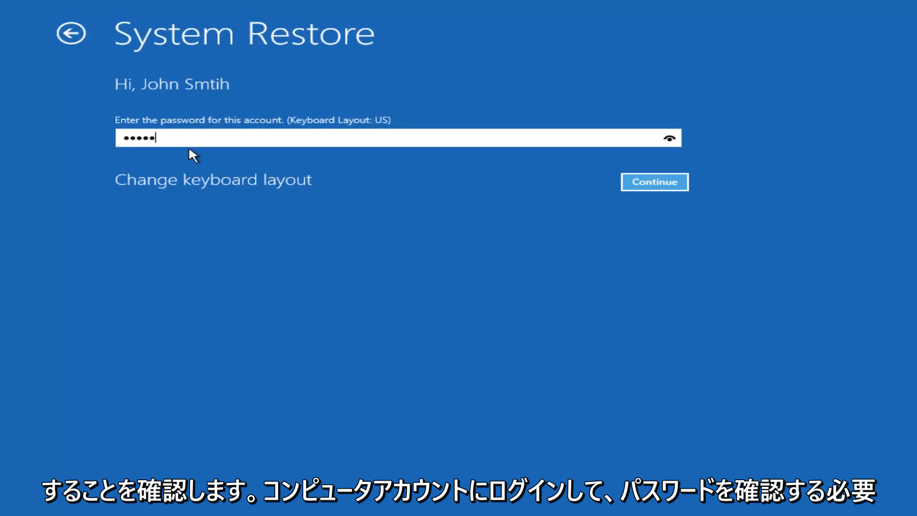
pyautogui.click(655, 181)
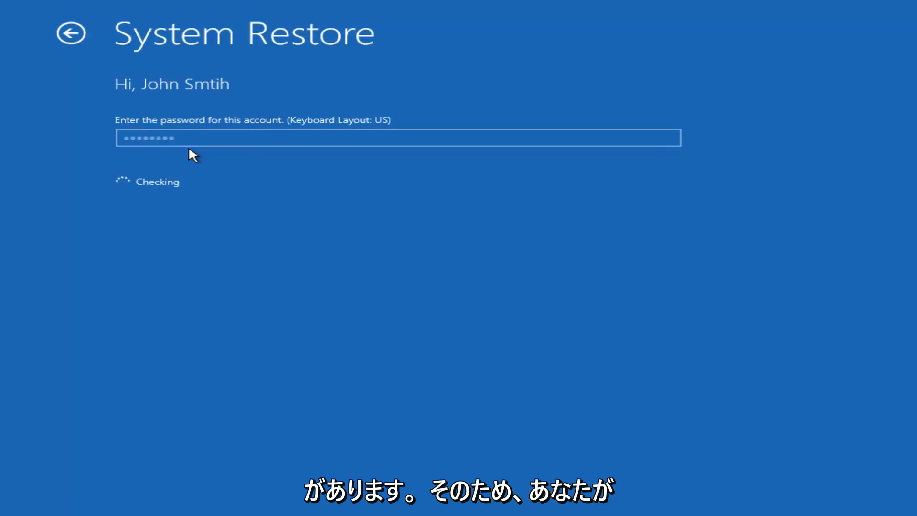